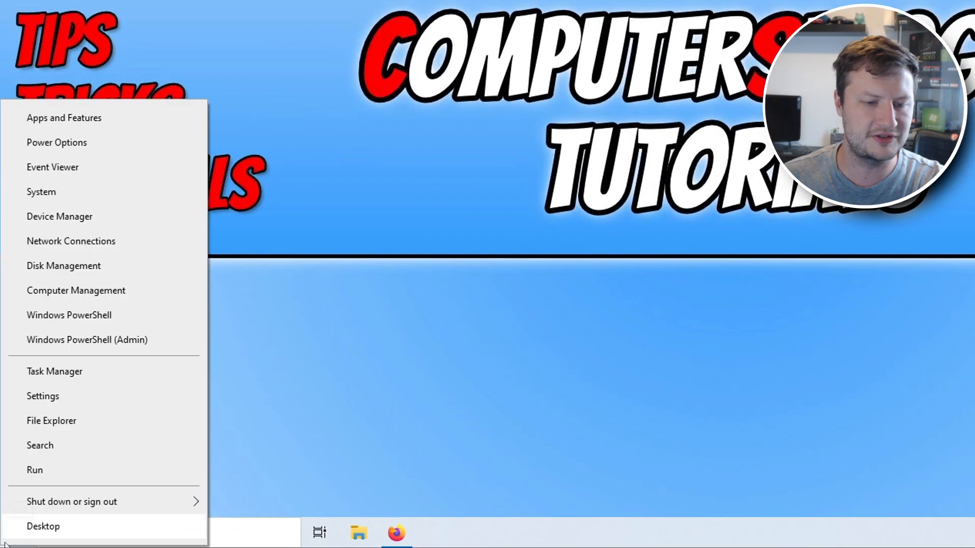
Step: Check for updates in Windows Settings' Update & Security page, confirming the PC is up to date
click(44, 396)
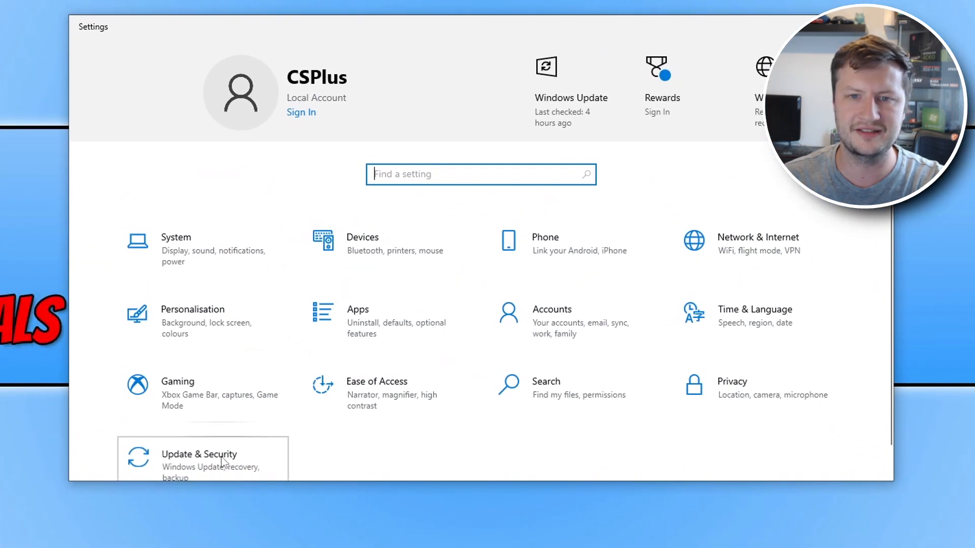
click(199, 460)
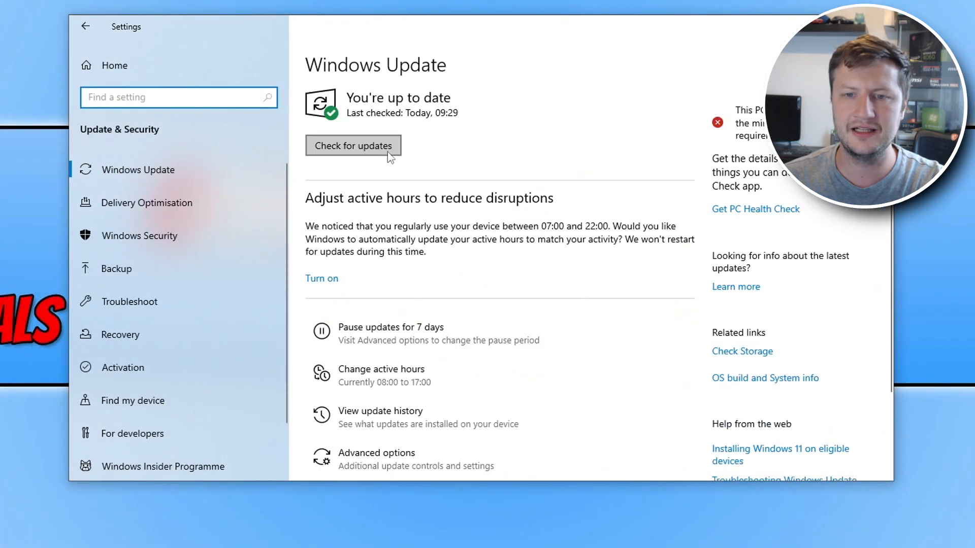
click(353, 147)
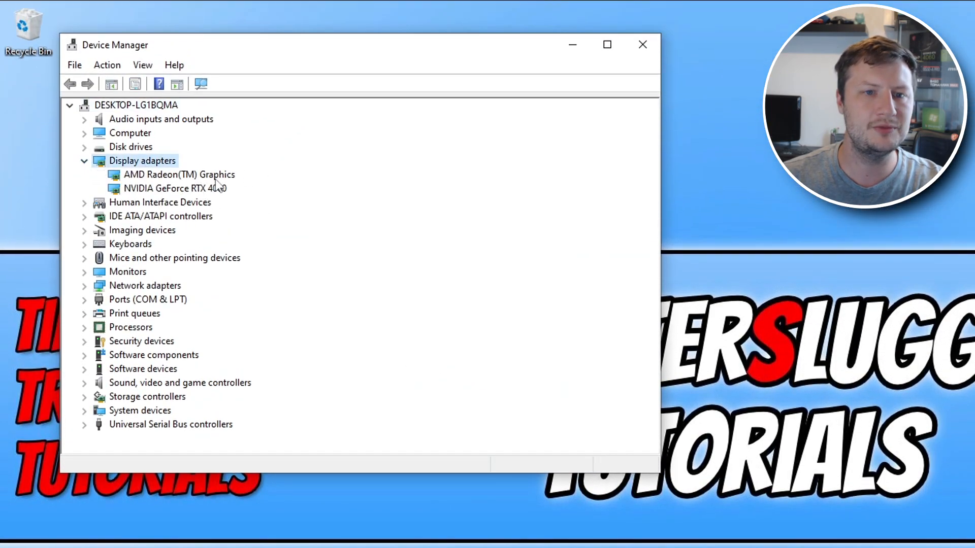
Step: Inspect the AMD Radeon Graphics and NVIDIA GeForce RTX 4060 entries under Display adapters
click(179, 175)
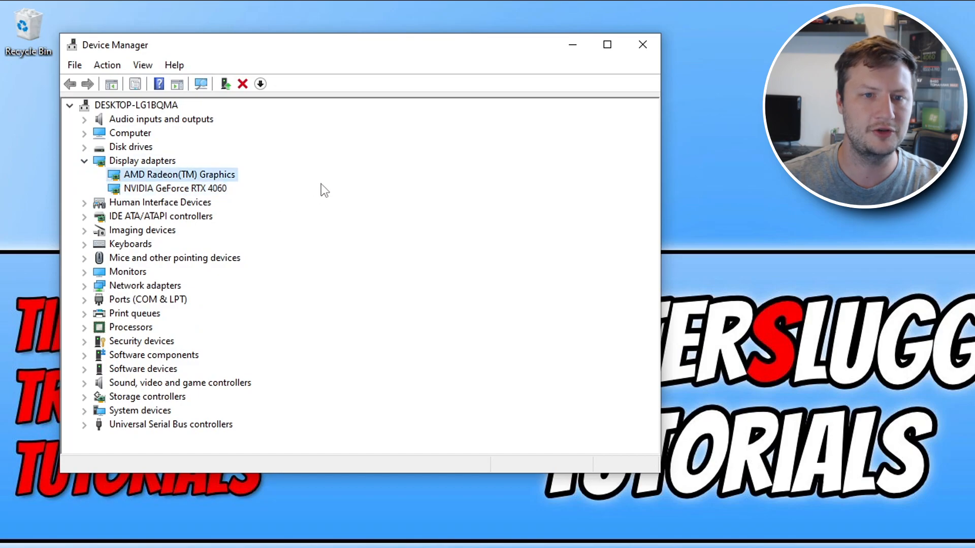
click(167, 189)
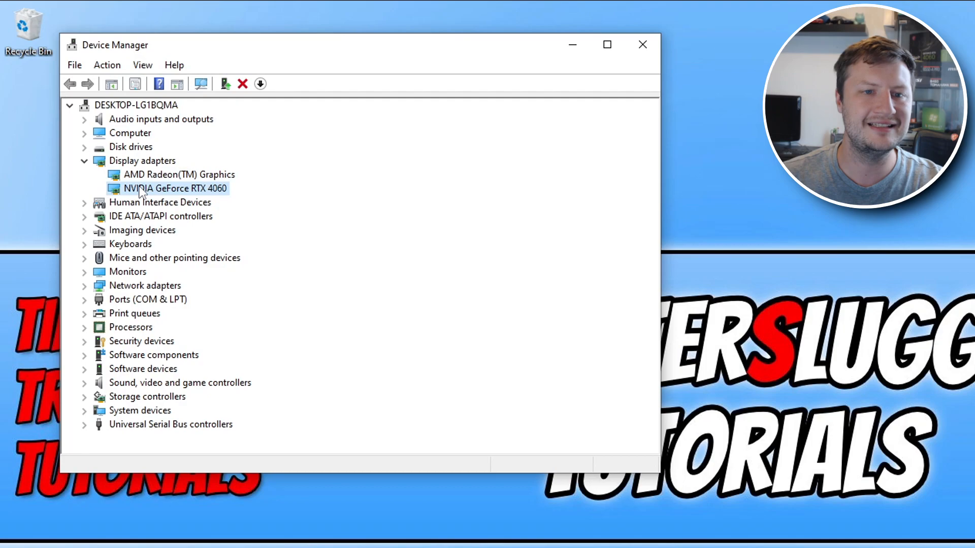
mouse_move(274, 195)
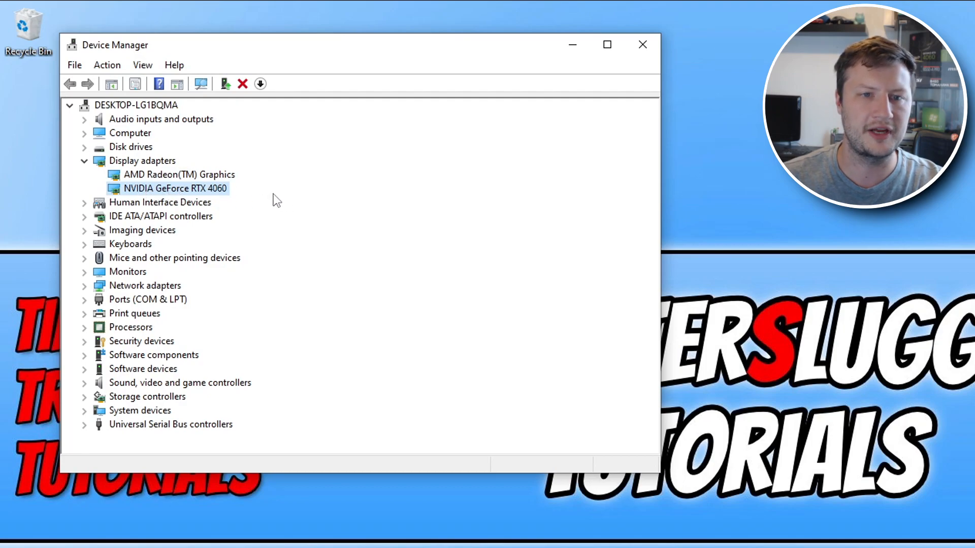
mouse_move(282, 201)
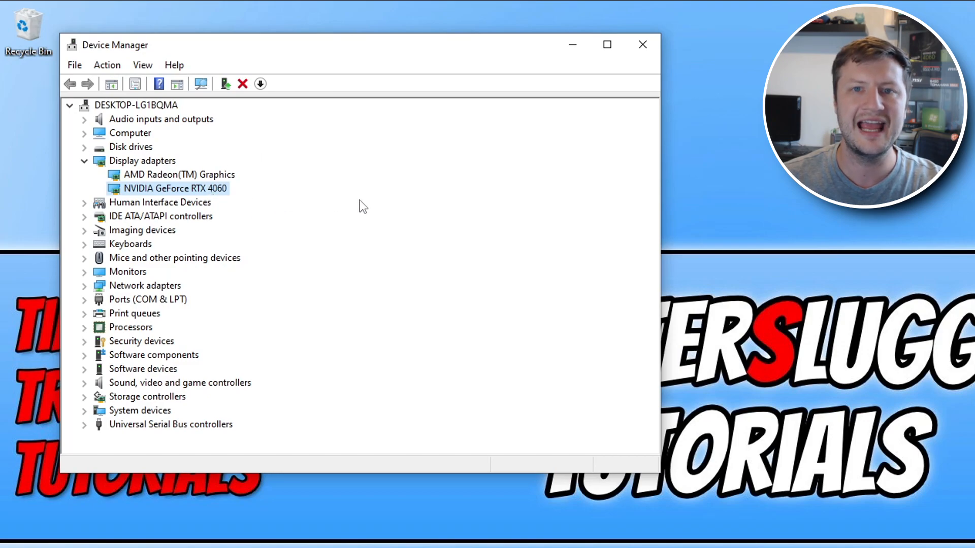
mouse_move(423, 156)
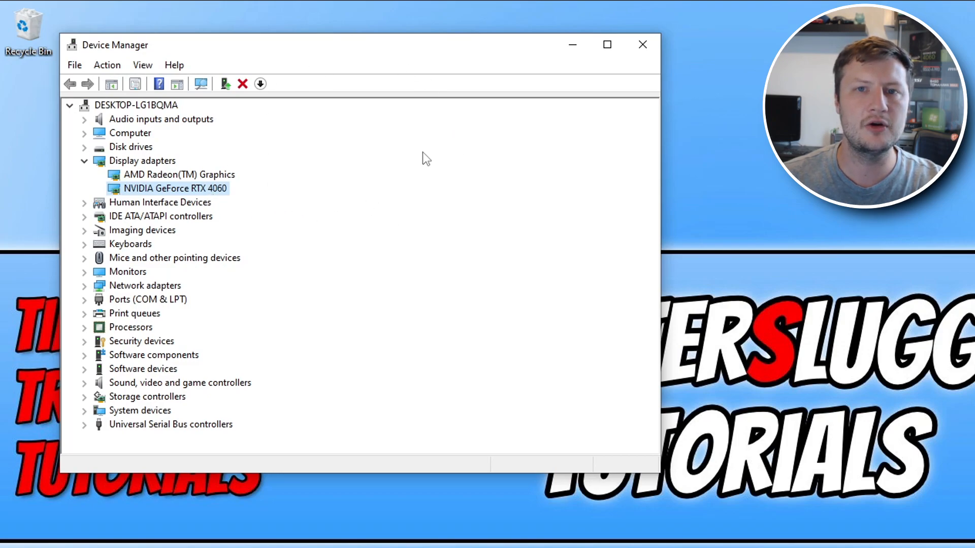
mouse_move(397, 217)
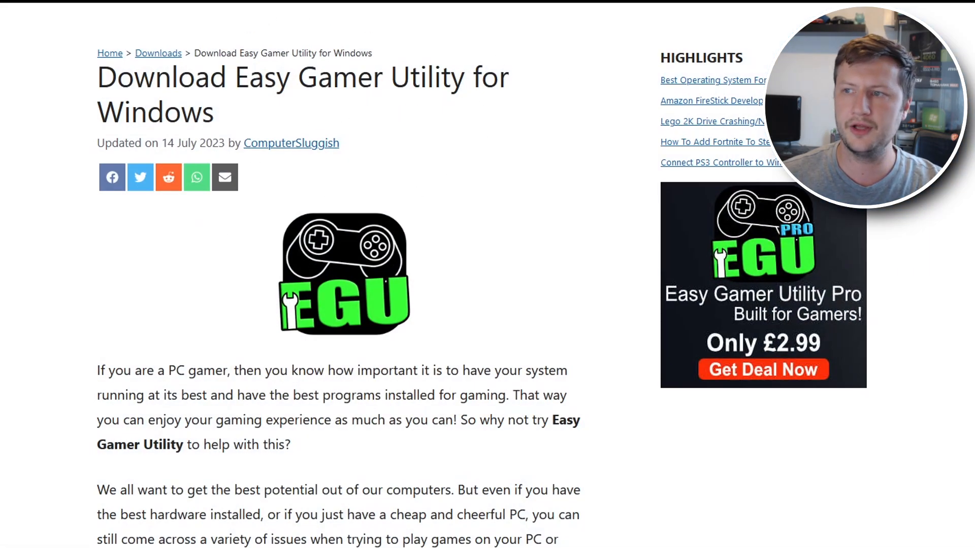
Step: Scroll the Easy Gamer Utility page down to the Free Download buttons
scroll(down, 3)
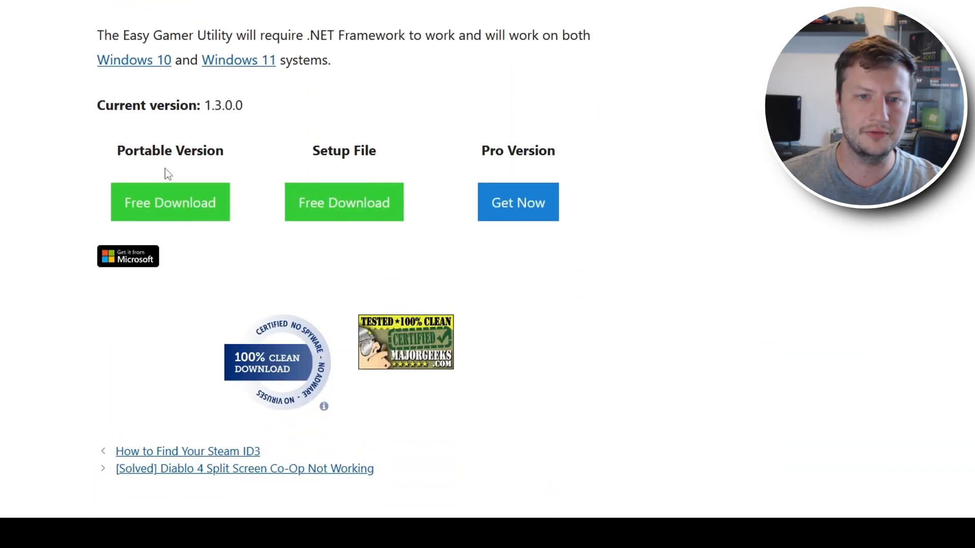
mouse_move(336, 173)
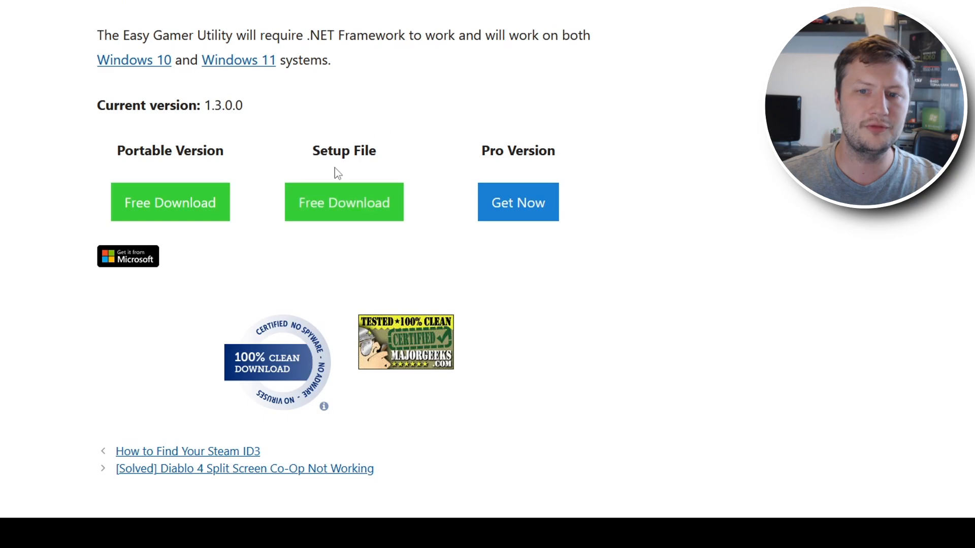
mouse_move(434, 113)
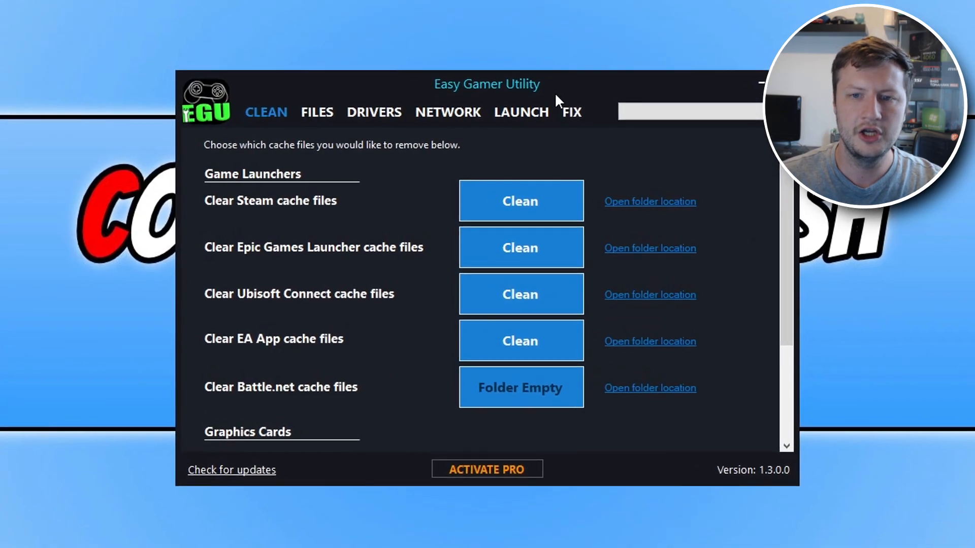
Step: On the NETWORK tab, clear the DNS cache files and reset the network adapter
click(447, 109)
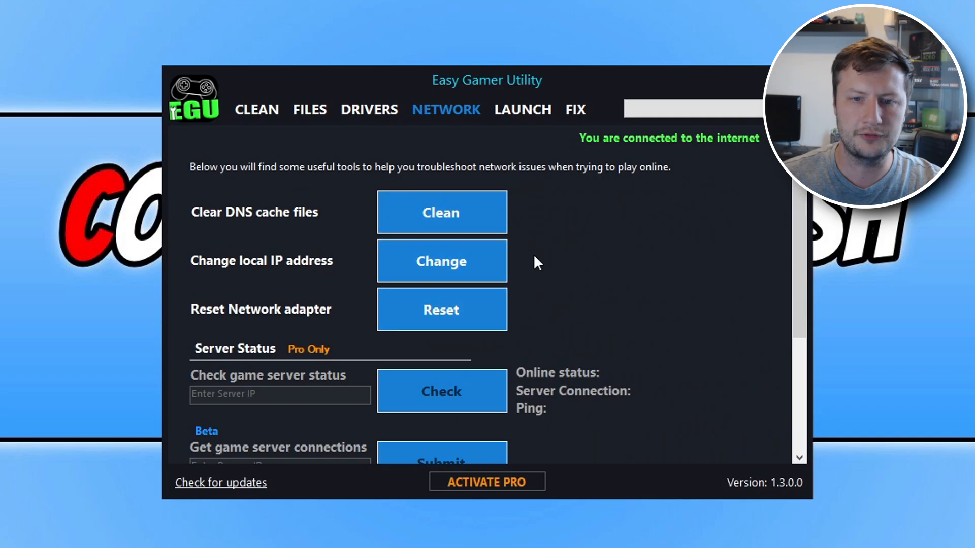
mouse_move(562, 243)
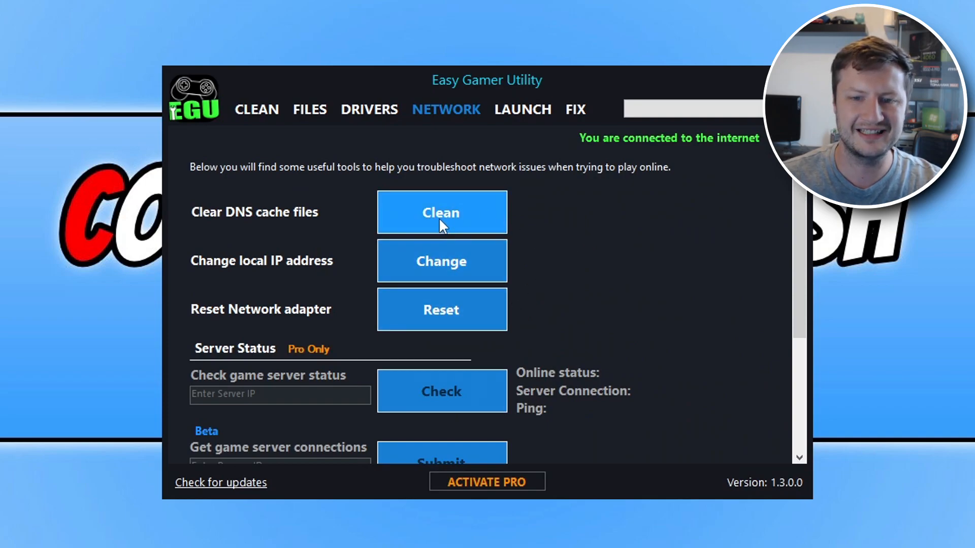
click(441, 212)
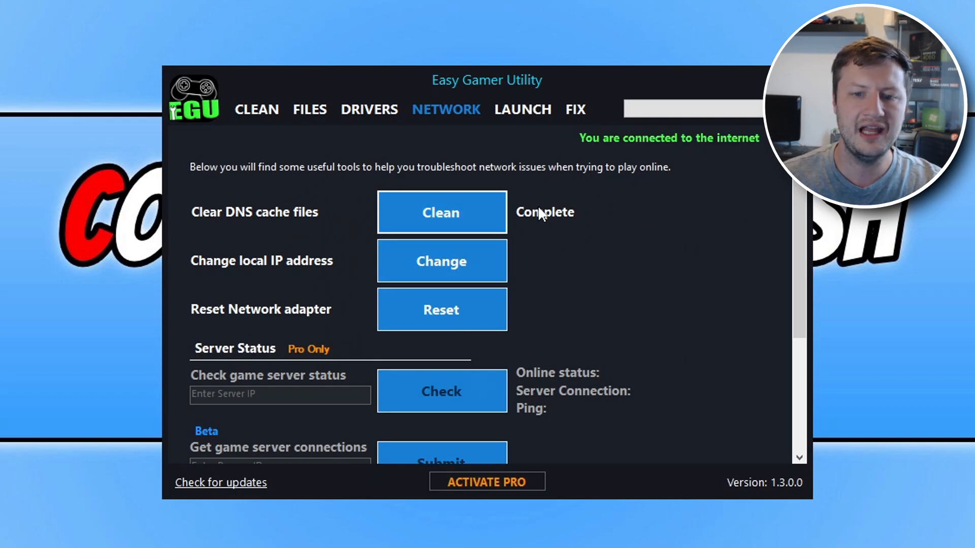
mouse_move(402, 320)
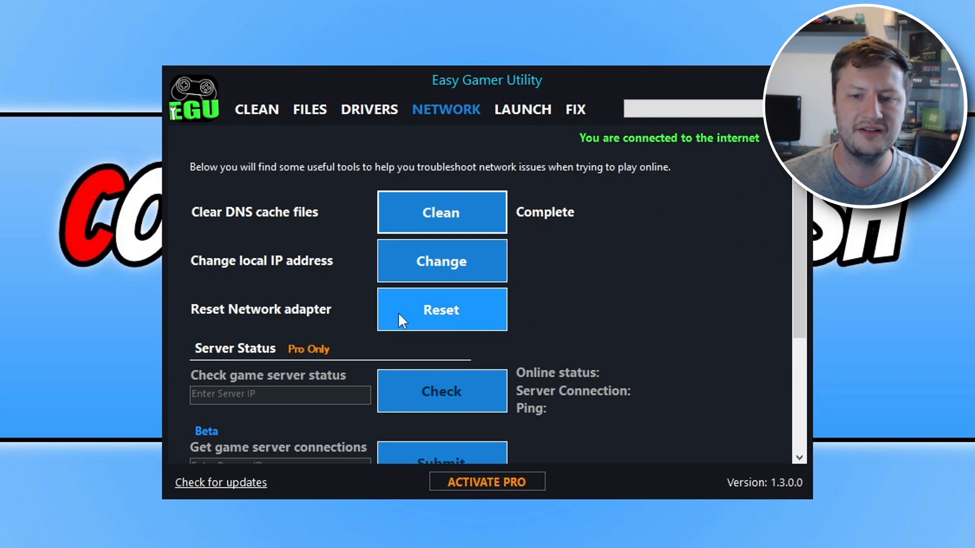
click(441, 309)
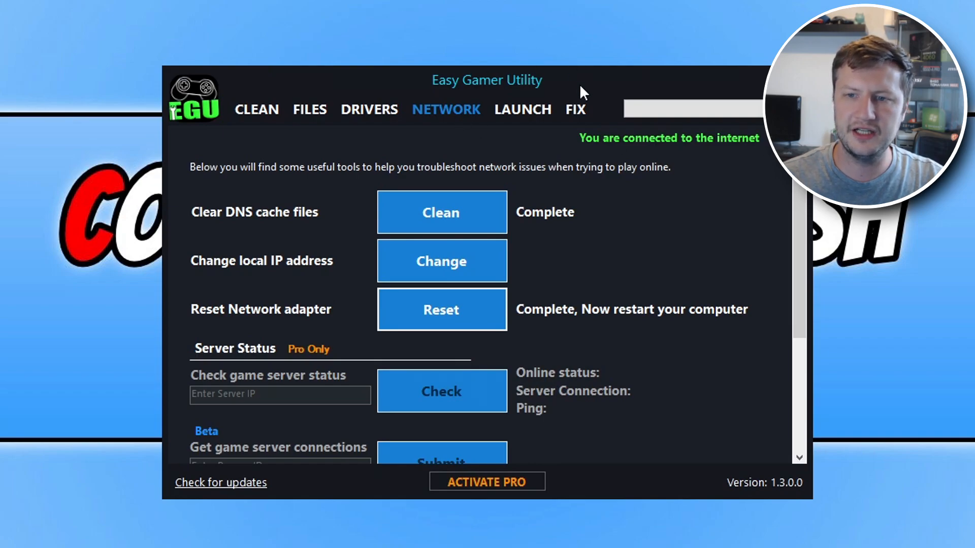
Step: On the FIX tab, run Attempt Fix for the Roblox Webbrowser version until it reports All Done
click(574, 110)
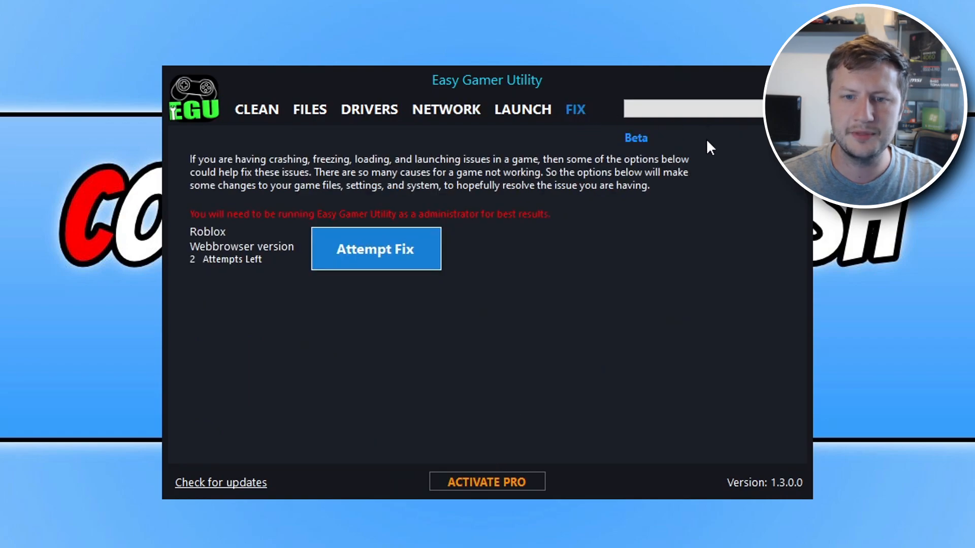
mouse_move(291, 312)
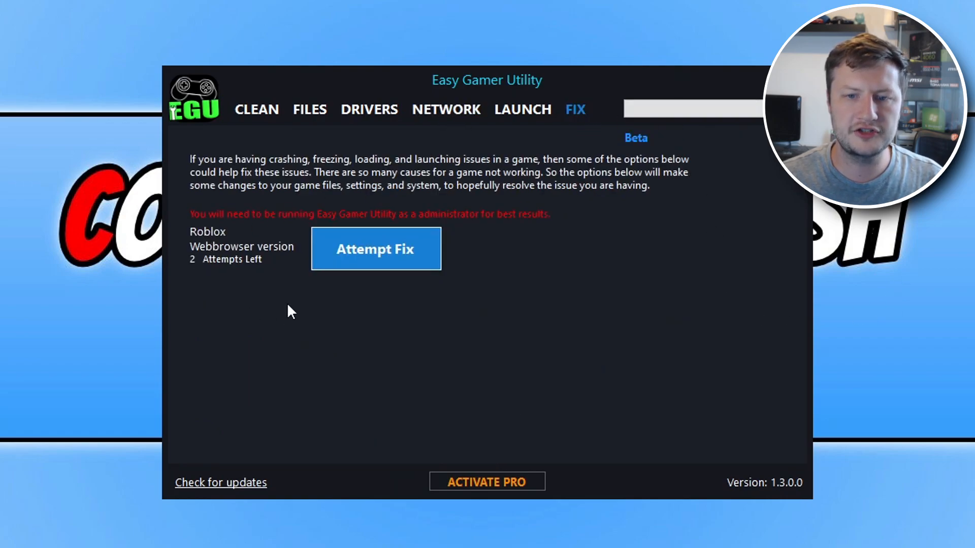
mouse_move(548, 276)
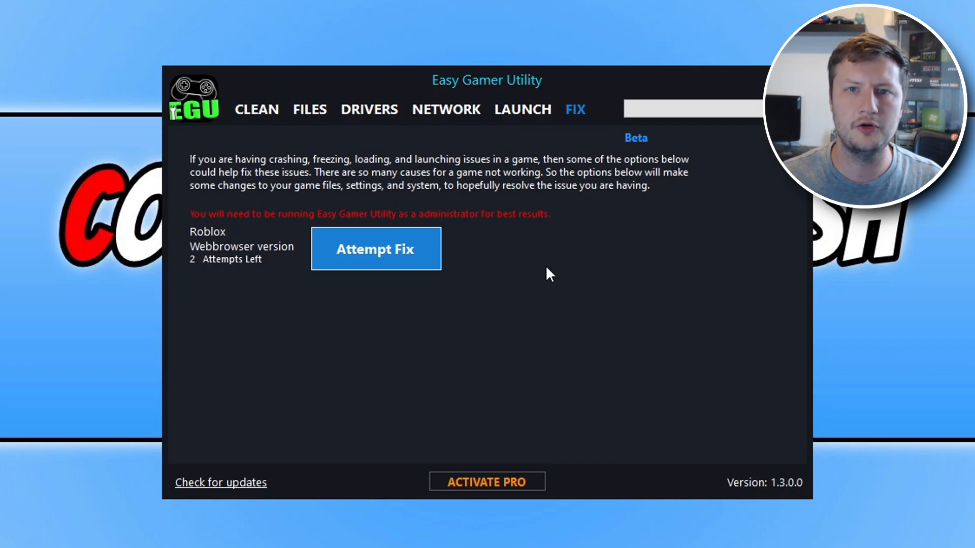
mouse_move(529, 277)
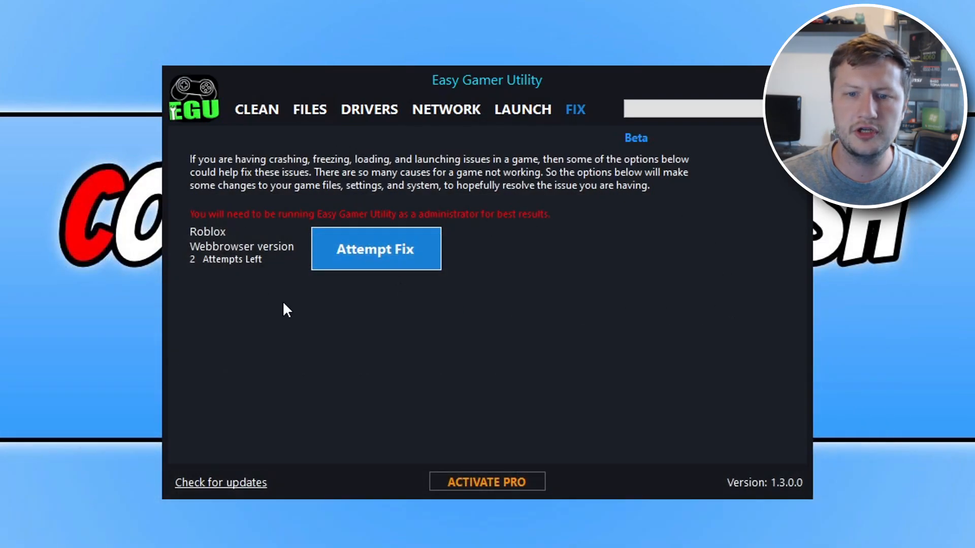
mouse_move(525, 366)
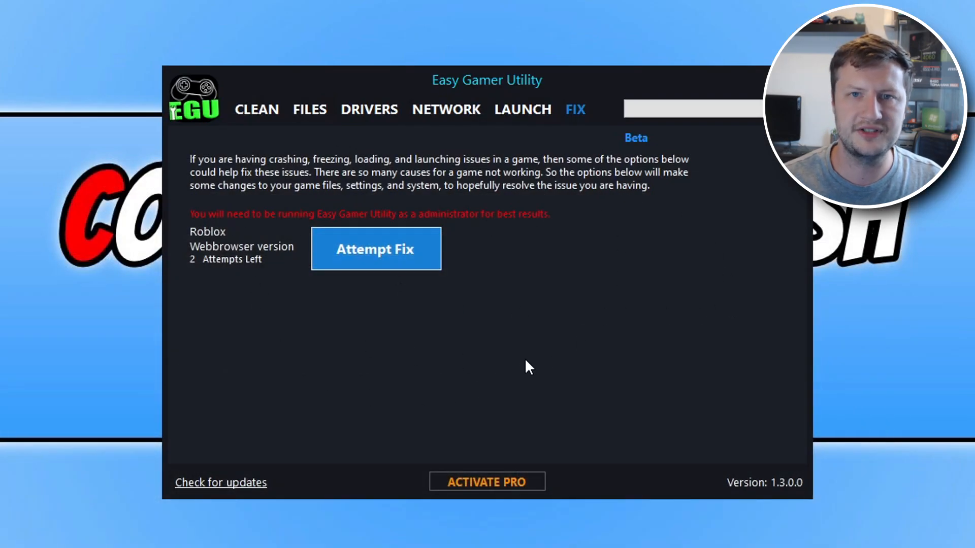
mouse_move(176, 283)
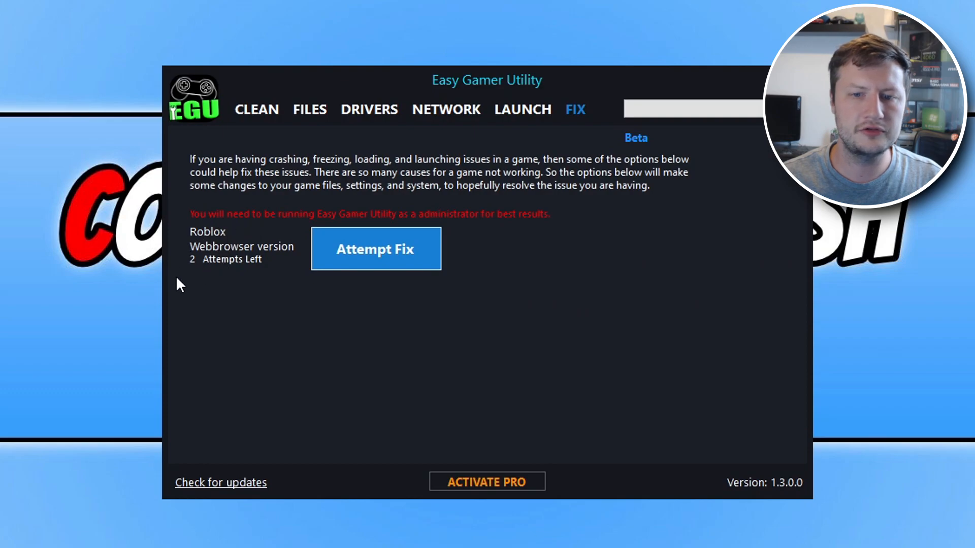
mouse_move(618, 274)
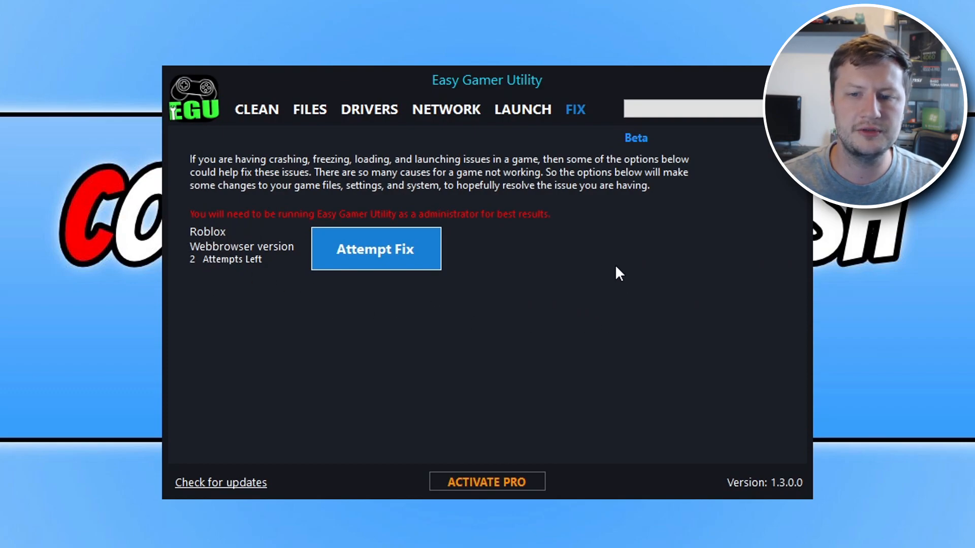
mouse_move(416, 255)
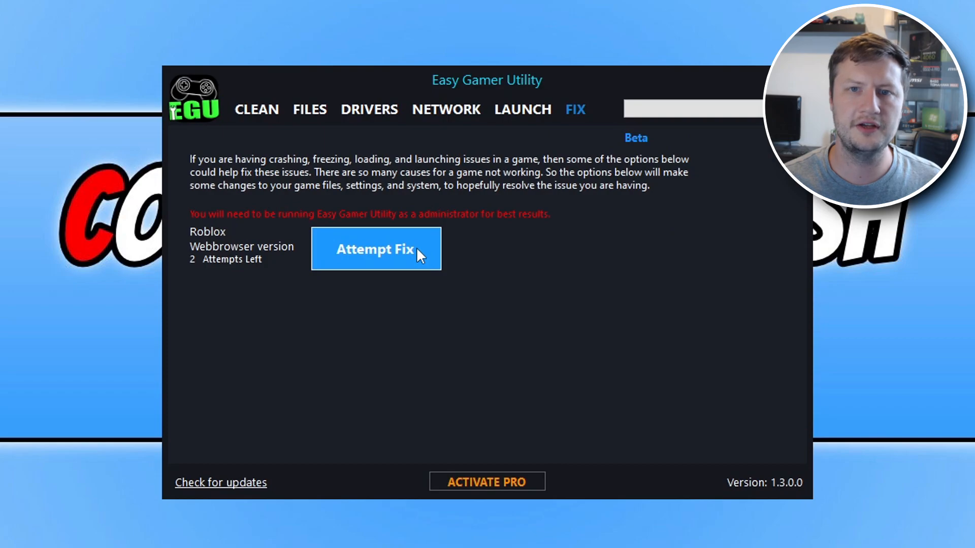
click(376, 250)
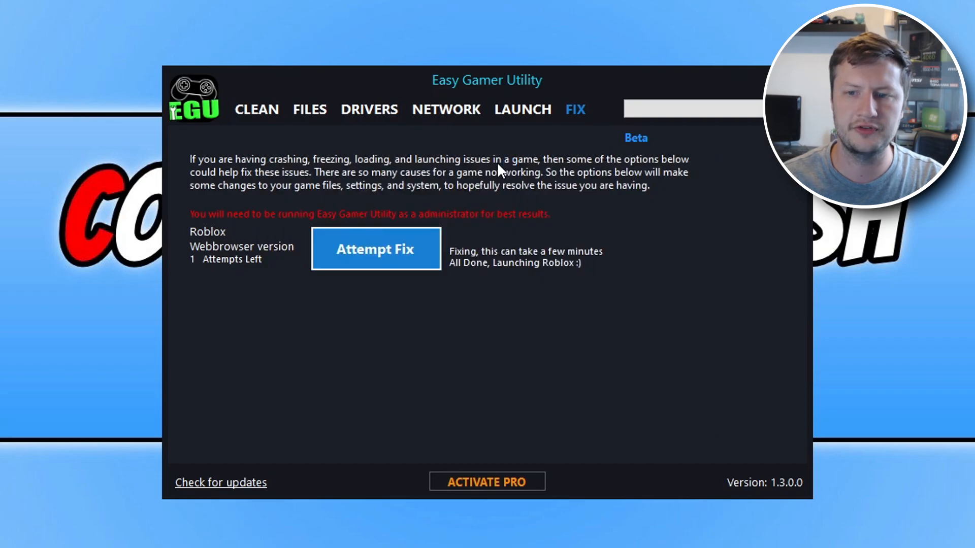
click(376, 248)
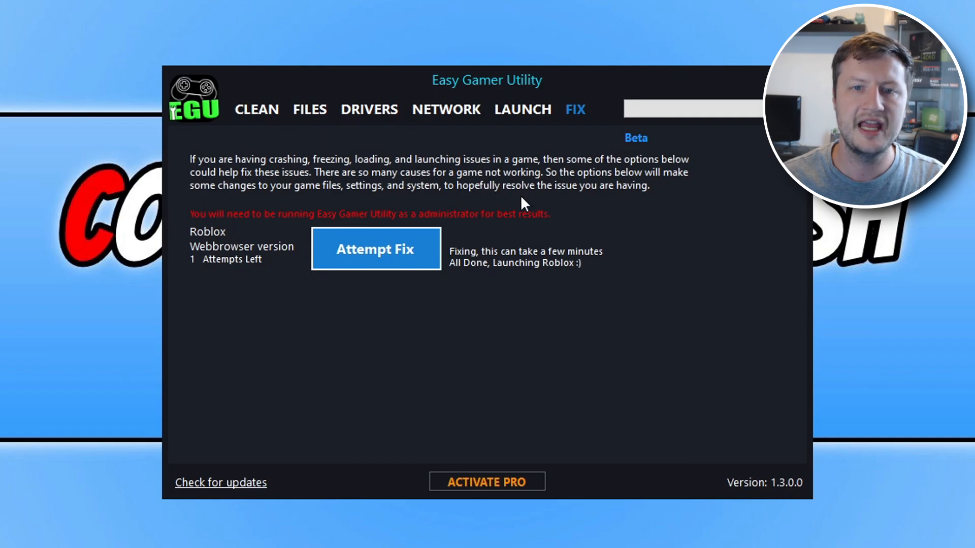
mouse_move(707, 80)
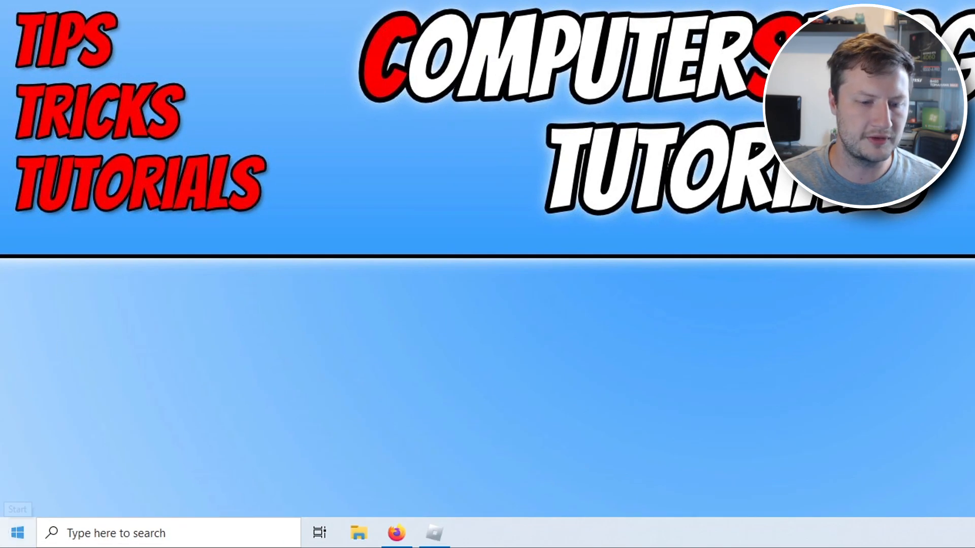
Step: Find Internet Options via search and reach the LAN settings under Connections
click(16, 531)
text(internet)
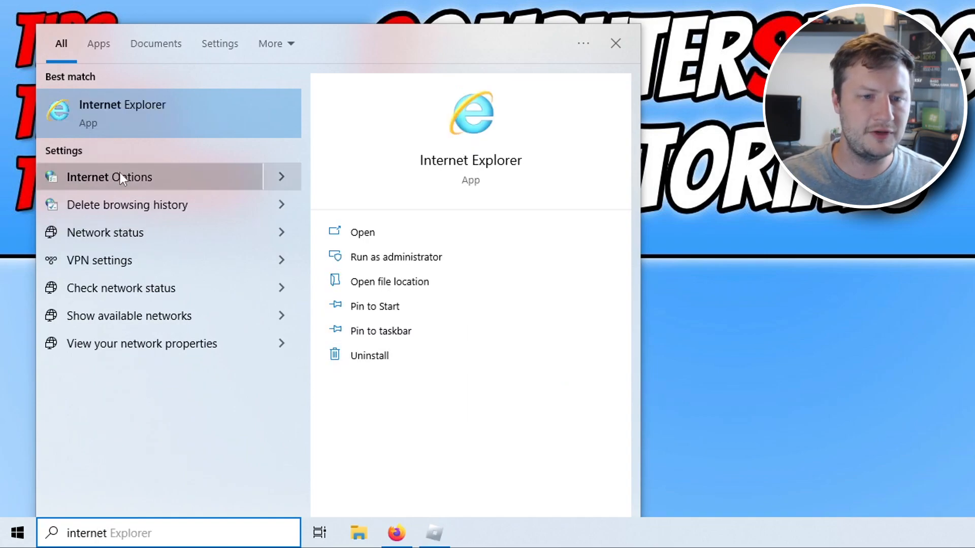
click(110, 177)
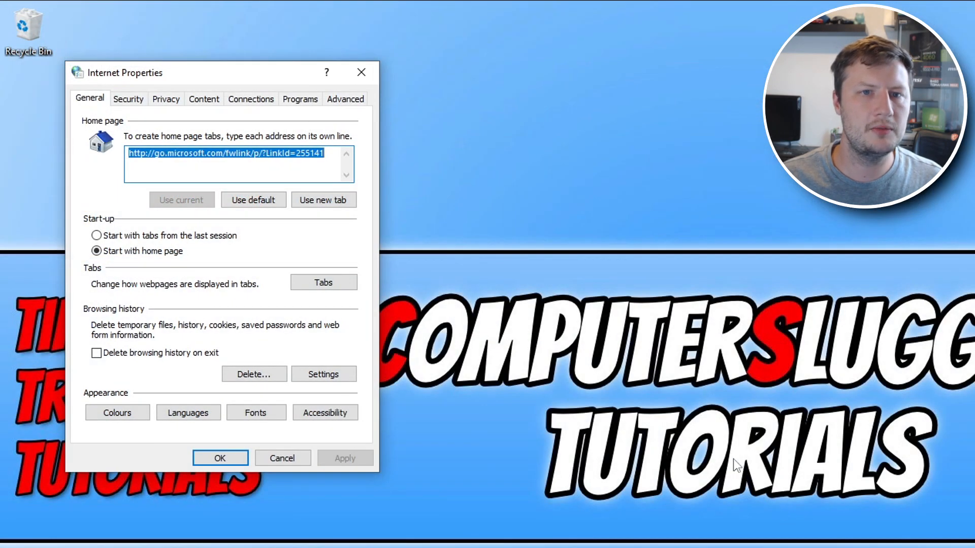
click(250, 98)
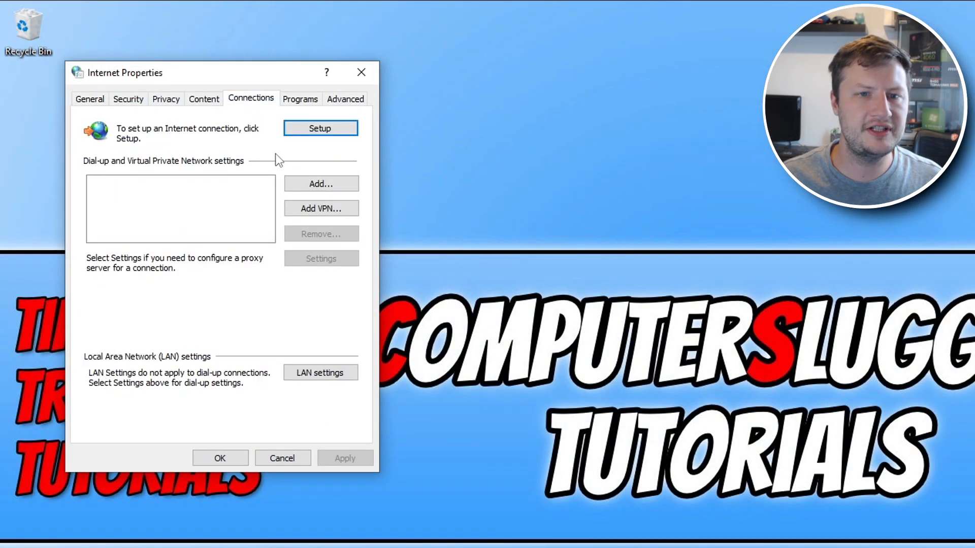
click(321, 373)
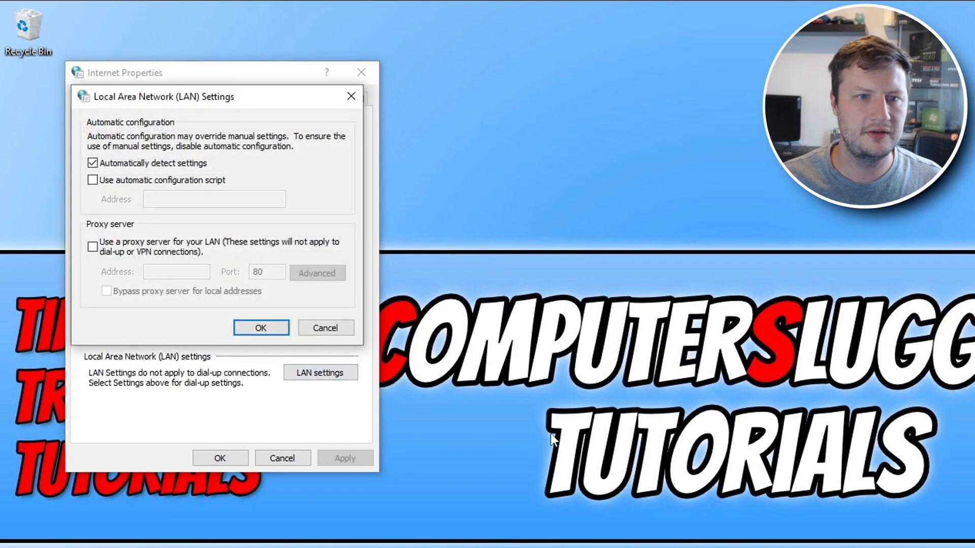
Step: Leave 'Use a proxy server' unticked, confirm with OK and close Internet Properties
click(93, 246)
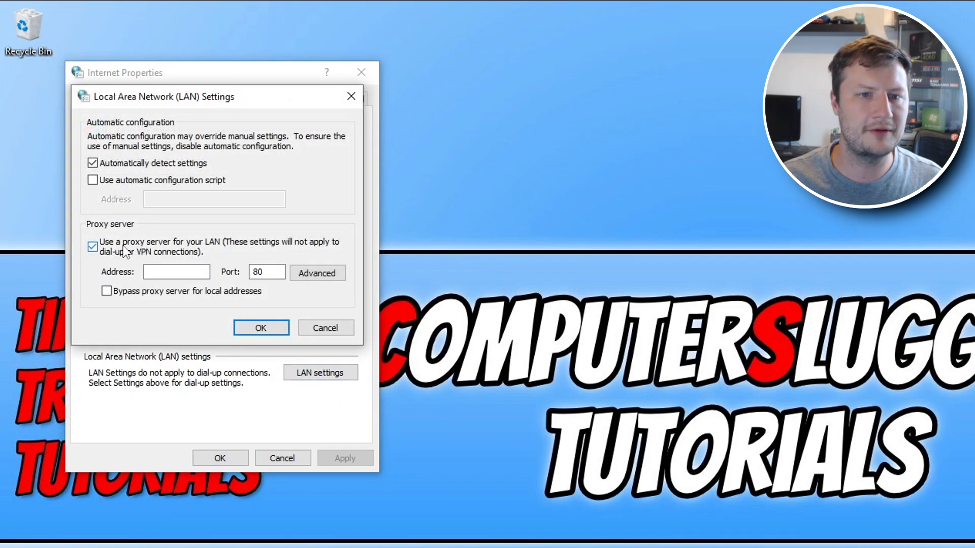
click(92, 245)
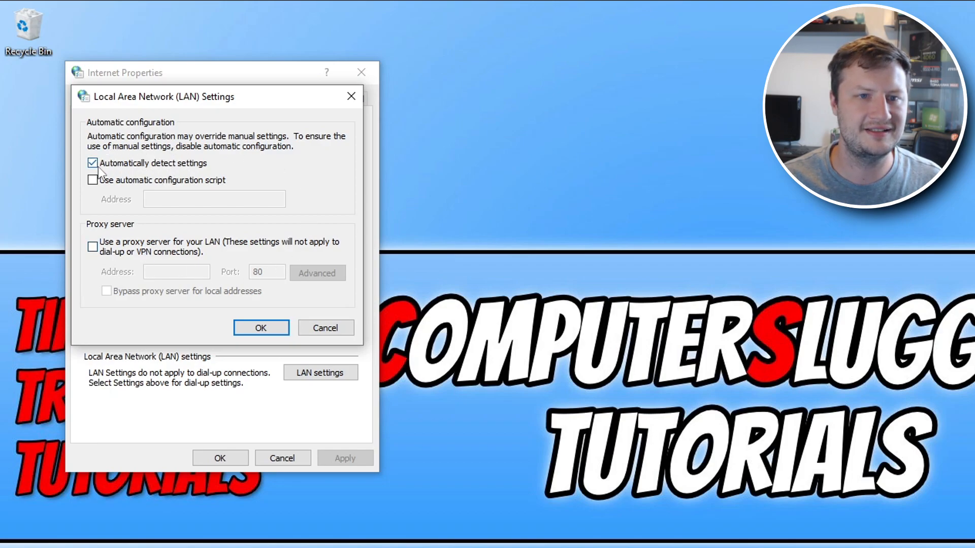
click(260, 328)
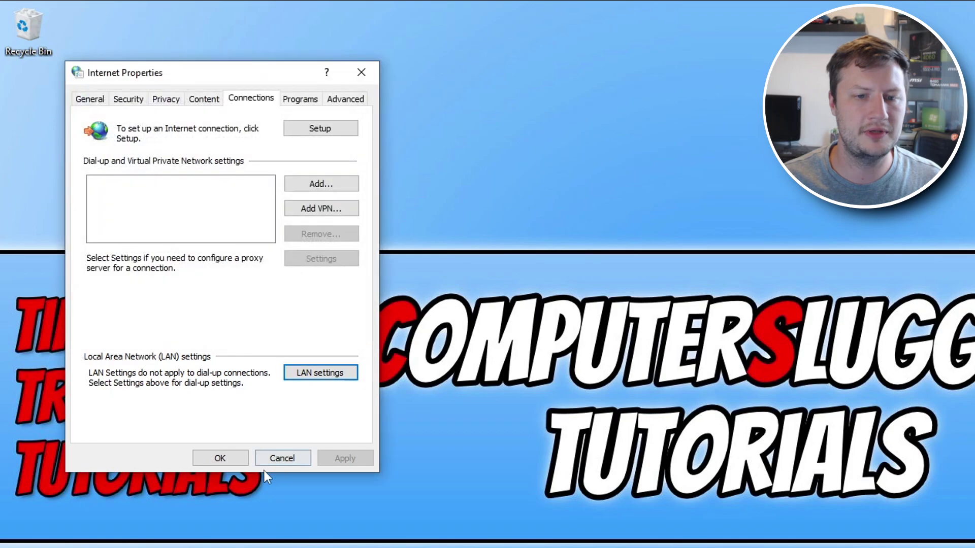
click(283, 458)
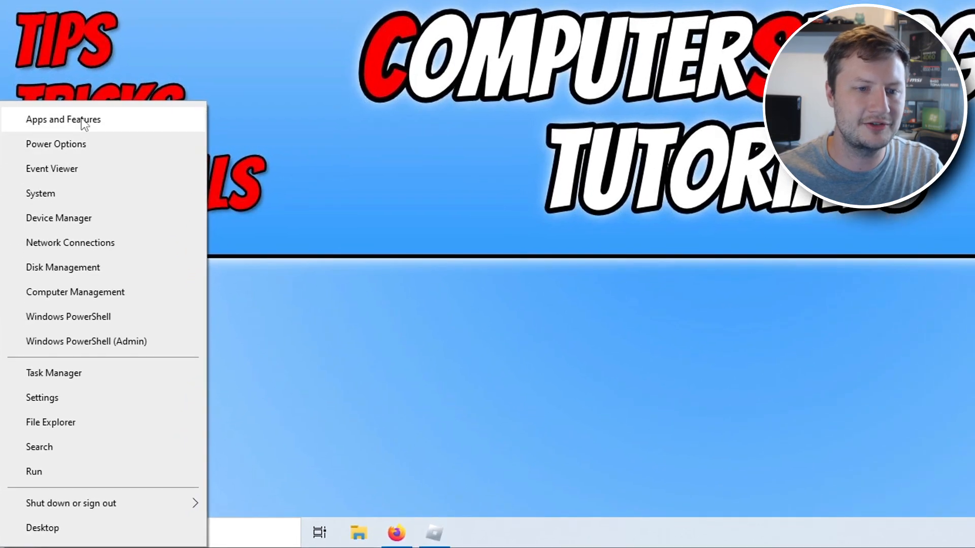
Step: Filter Apps & features to 'roblox', listing the five Roblox-related apps
click(63, 119)
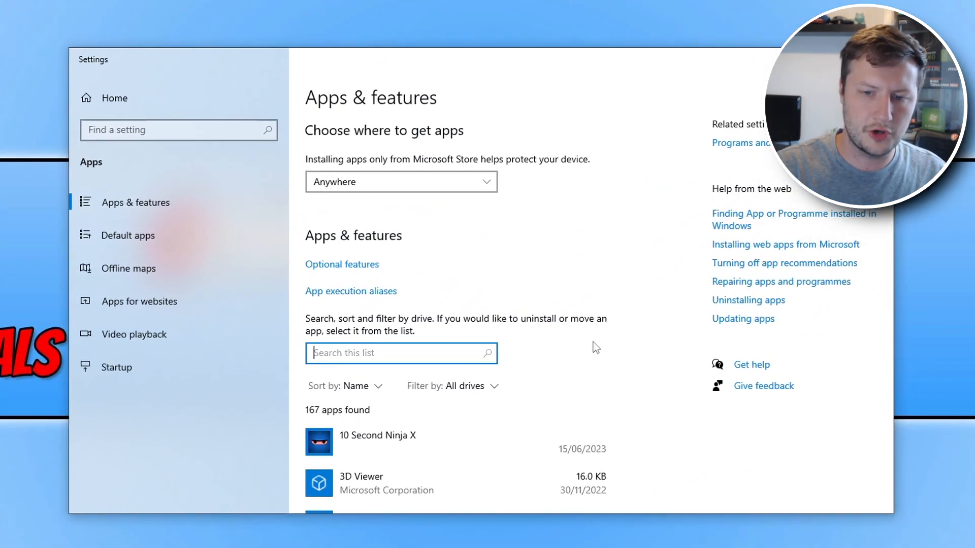
text(roblox)
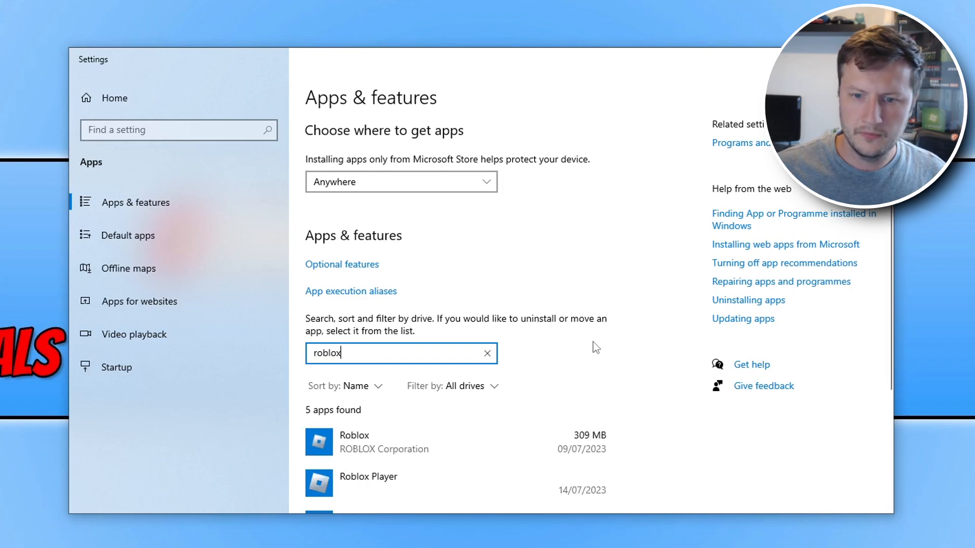
scroll(down, 3)
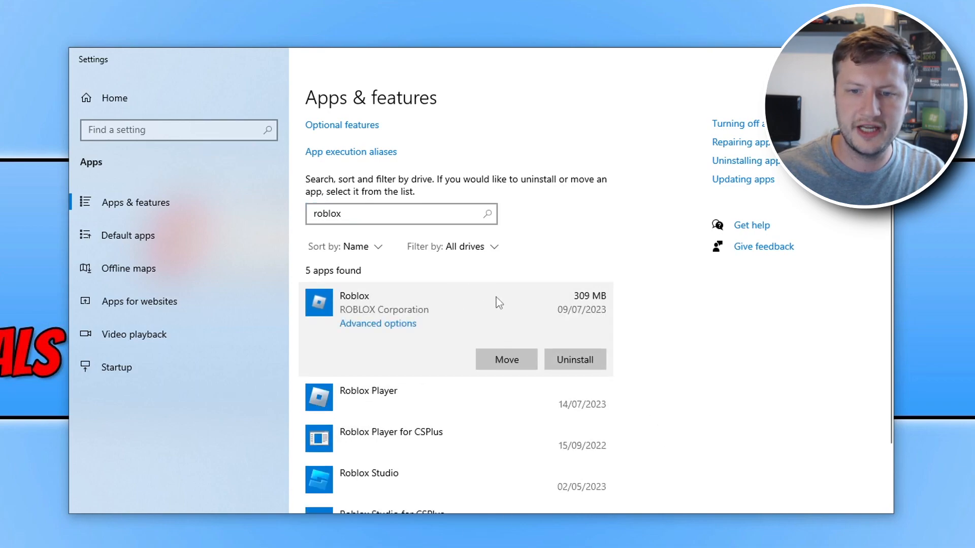
mouse_move(407, 335)
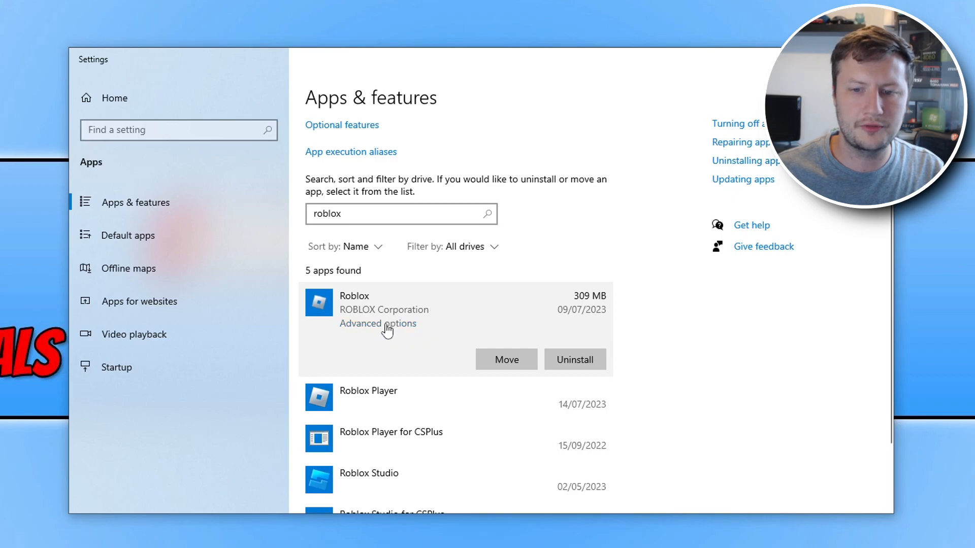
Step: In Roblox's Advanced options, reset the app and confirm deleting its data
click(378, 324)
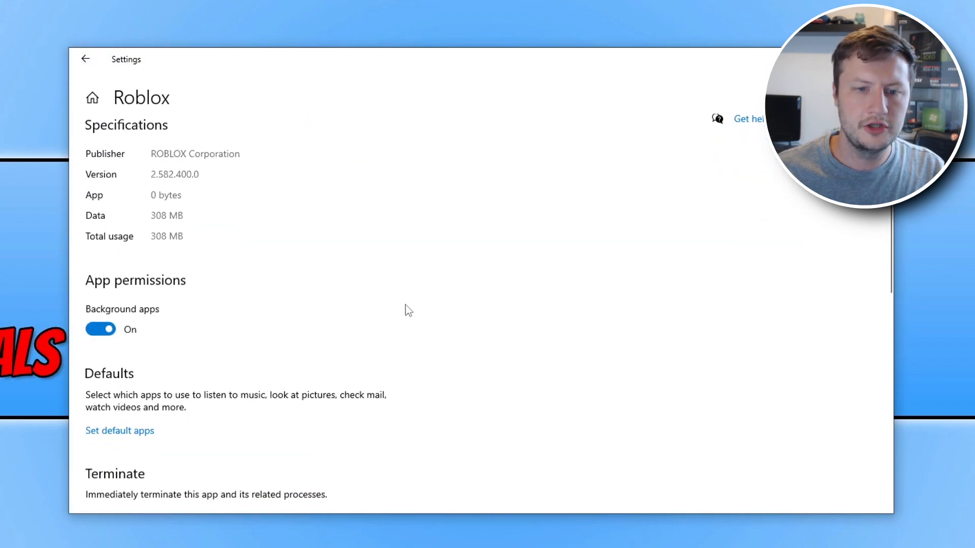
scroll(down, 3)
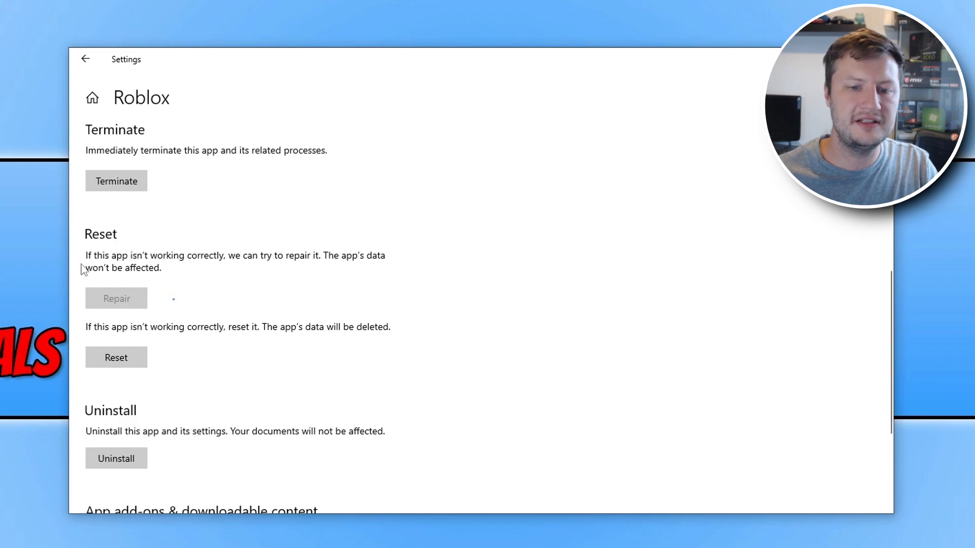
click(116, 357)
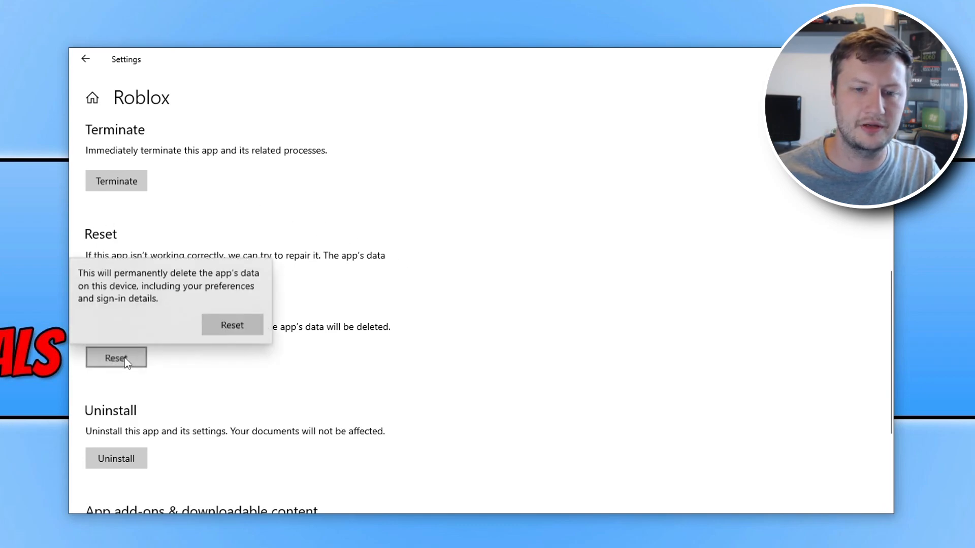
click(231, 324)
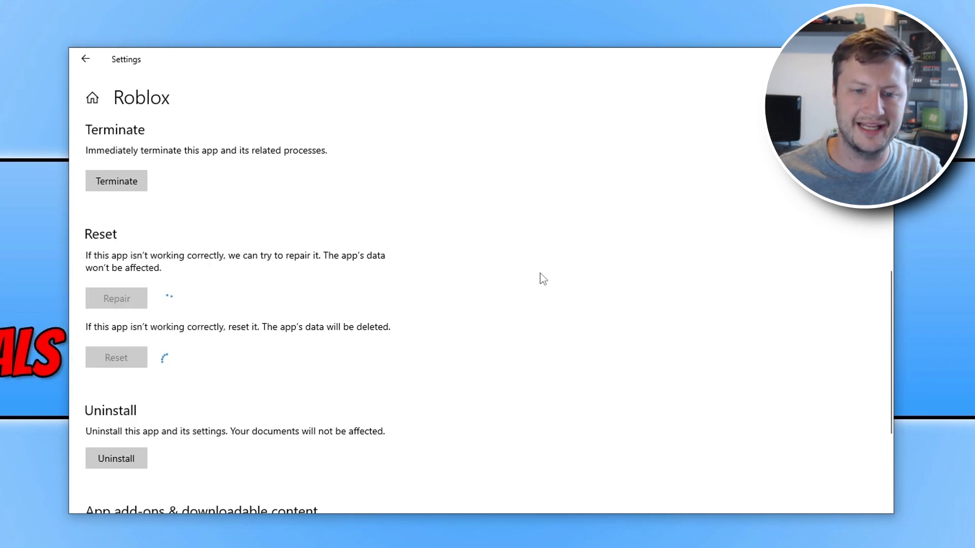